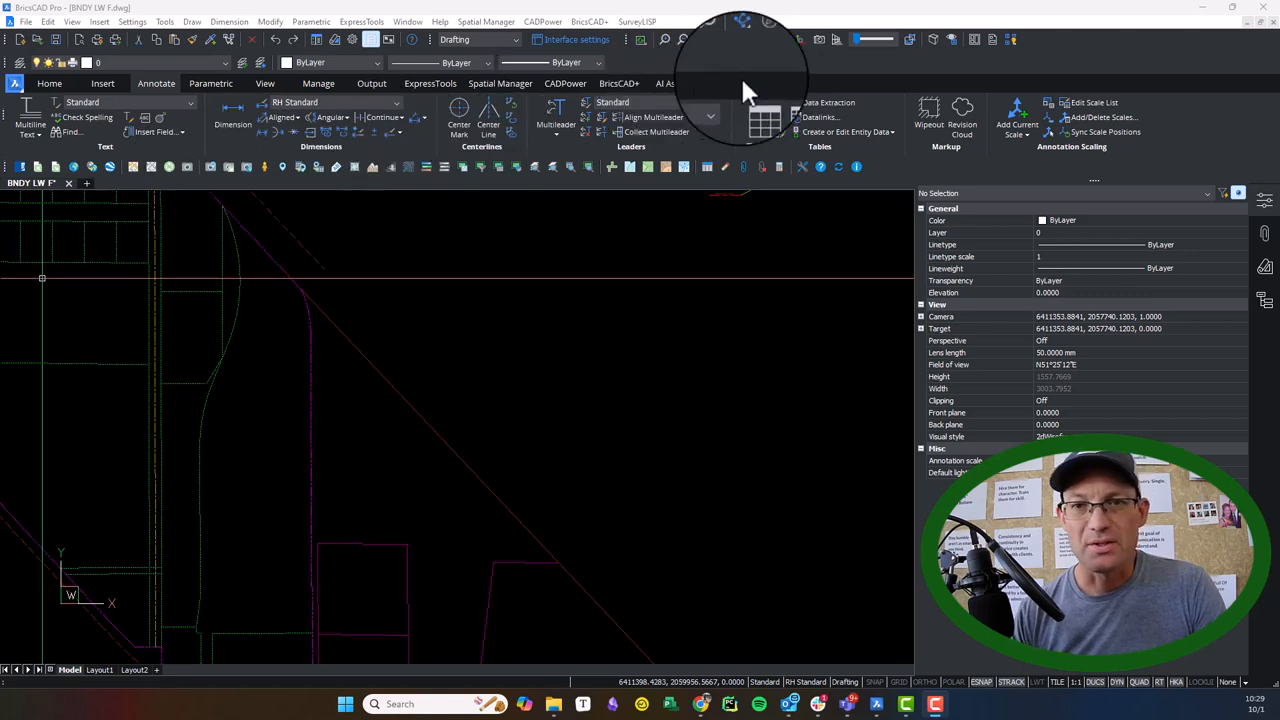
mouse_move(716, 84)
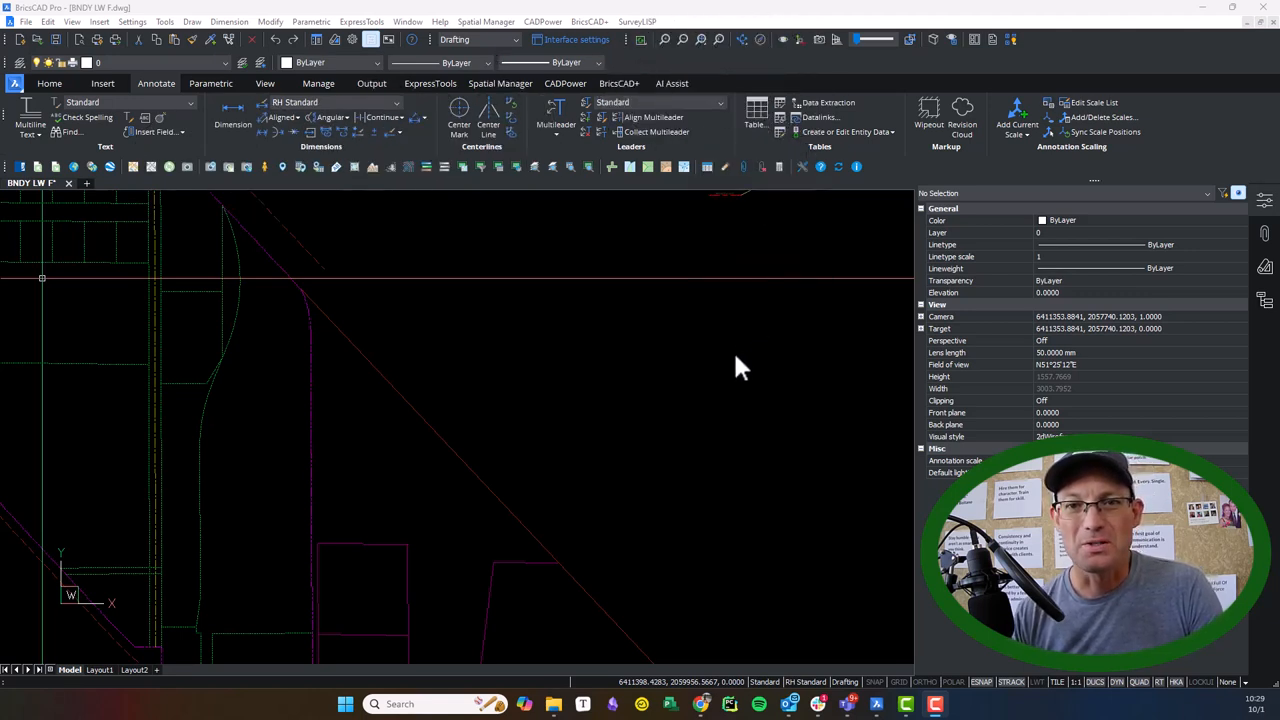
mouse_move(678, 378)
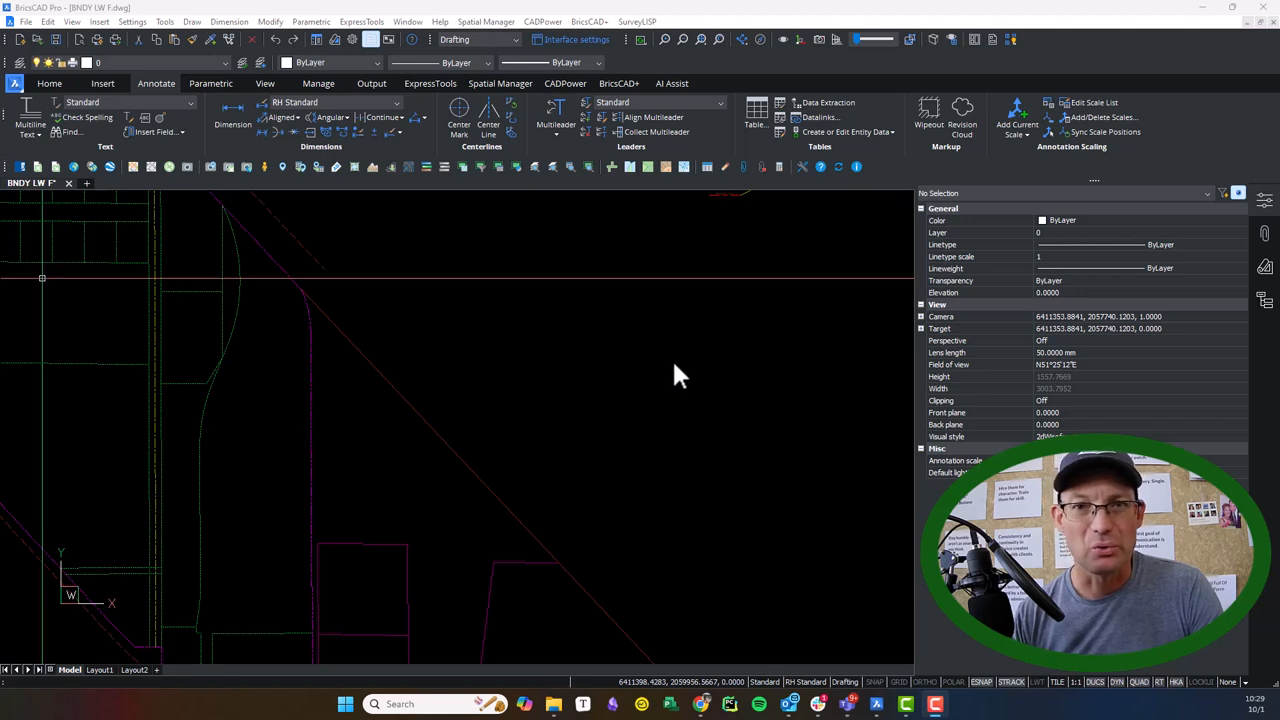
mouse_move(728, 390)
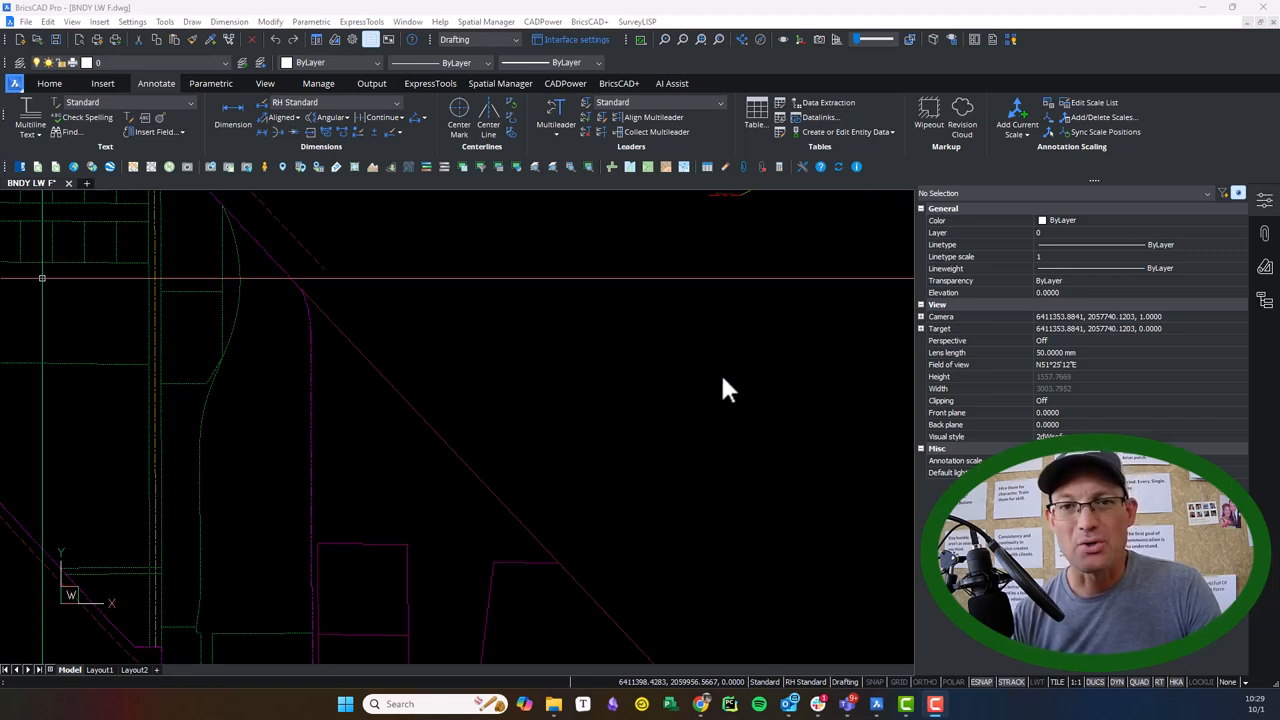
mouse_move(612, 398)
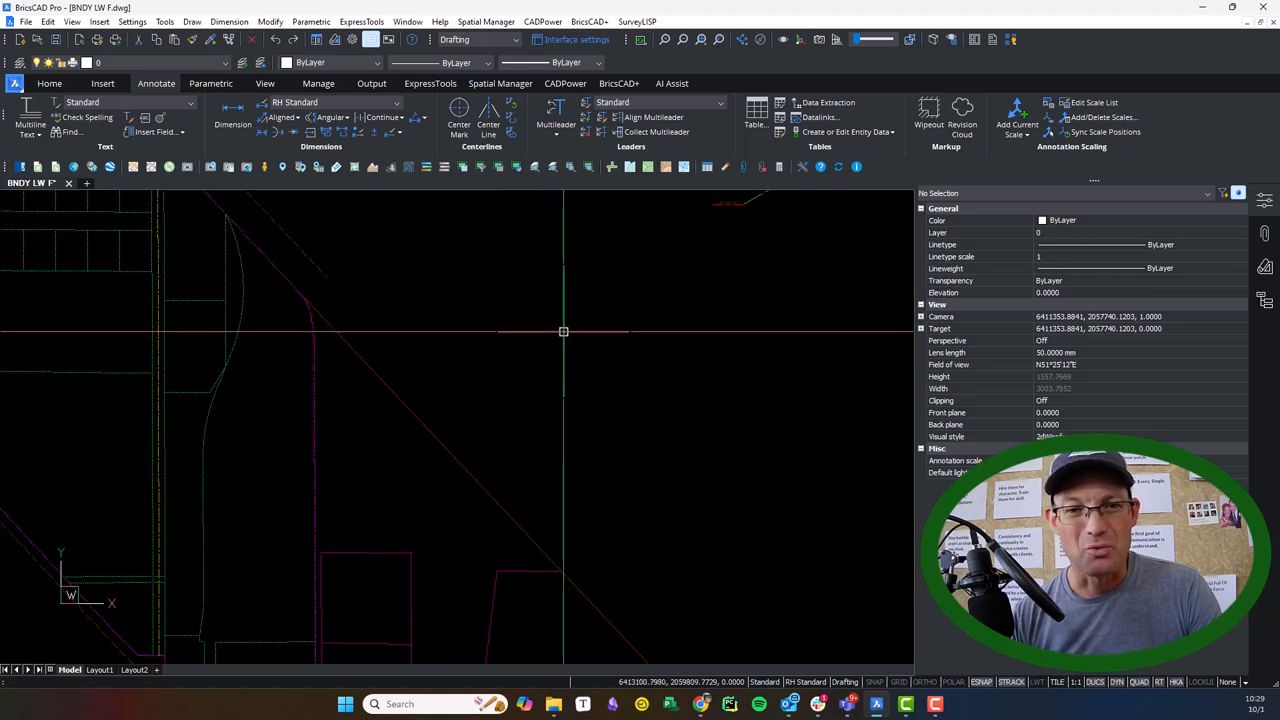
mouse_move(442, 328)
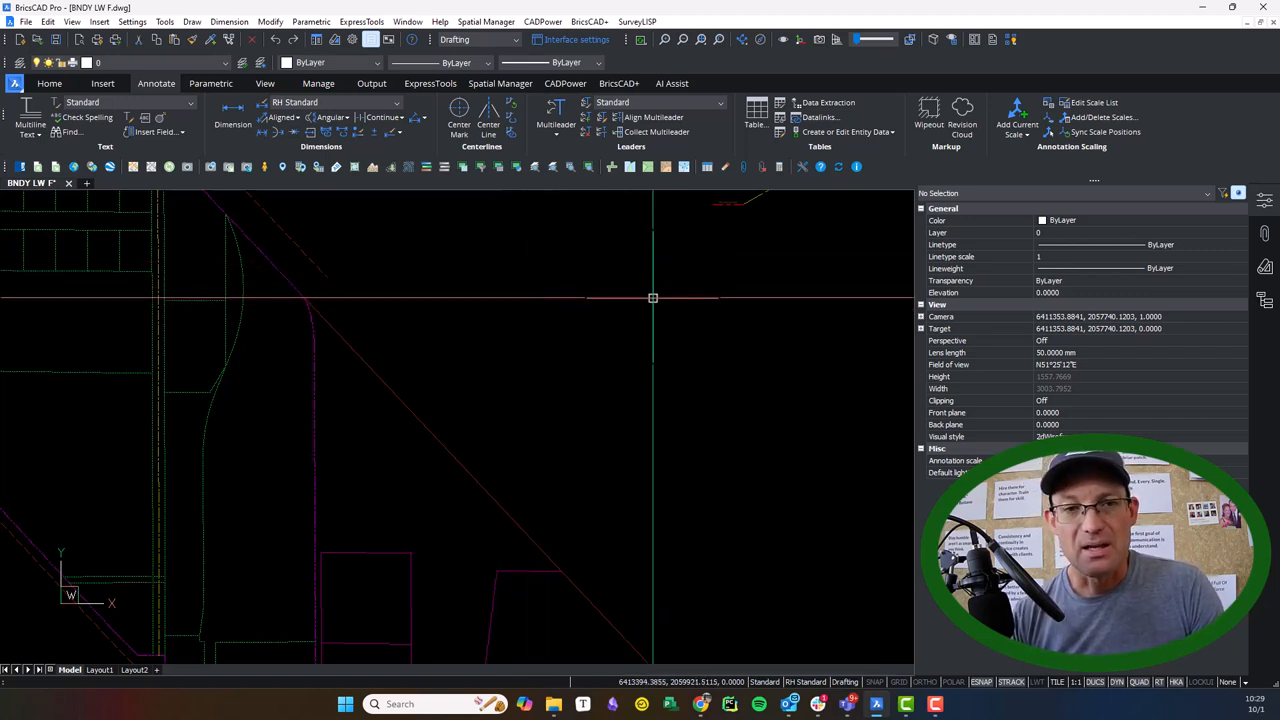
mouse_move(680, 286)
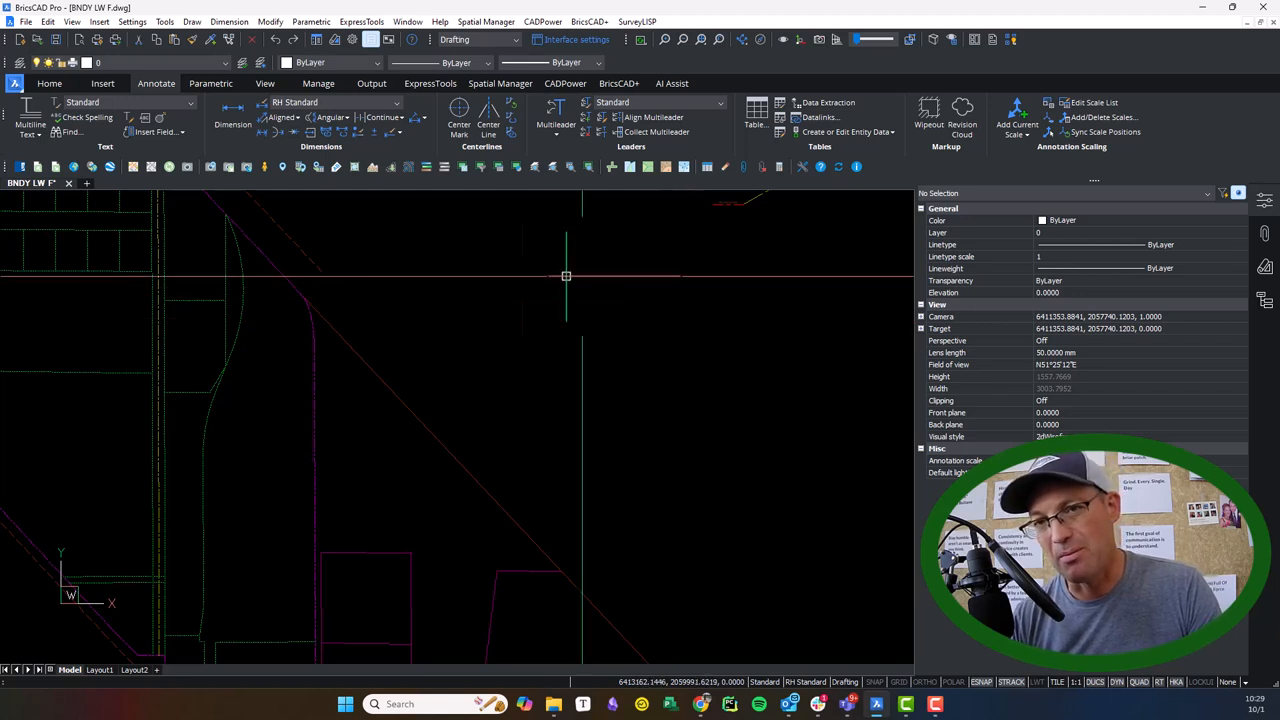
mouse_move(704, 268)
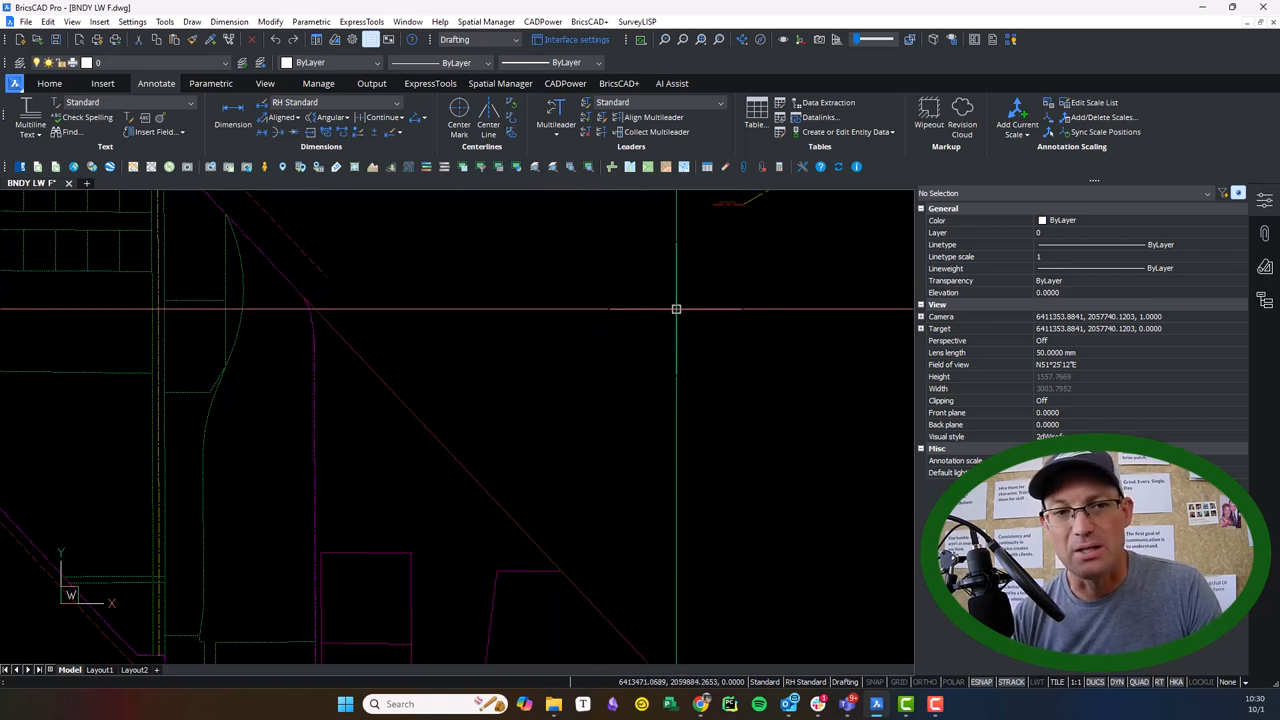
mouse_move(708, 290)
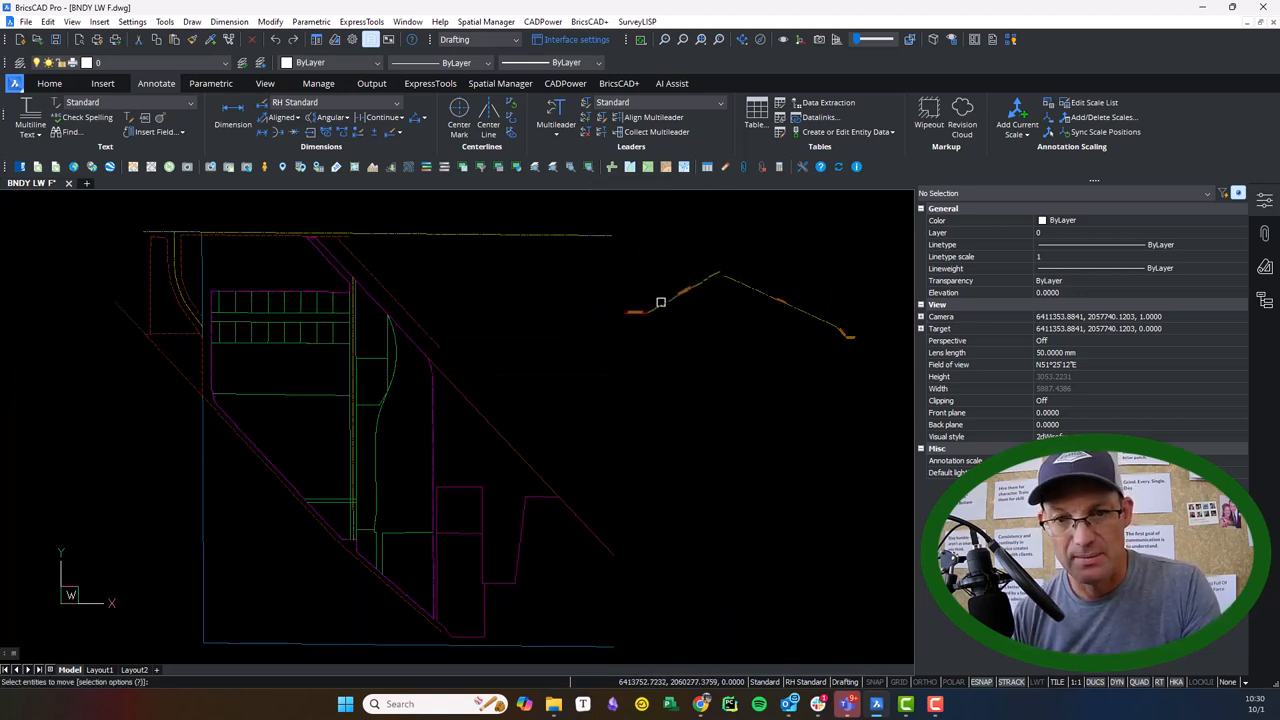
Move the old easement centerline onto the site along the right-of-way, then pick the green line to copy.
left_click(660, 302)
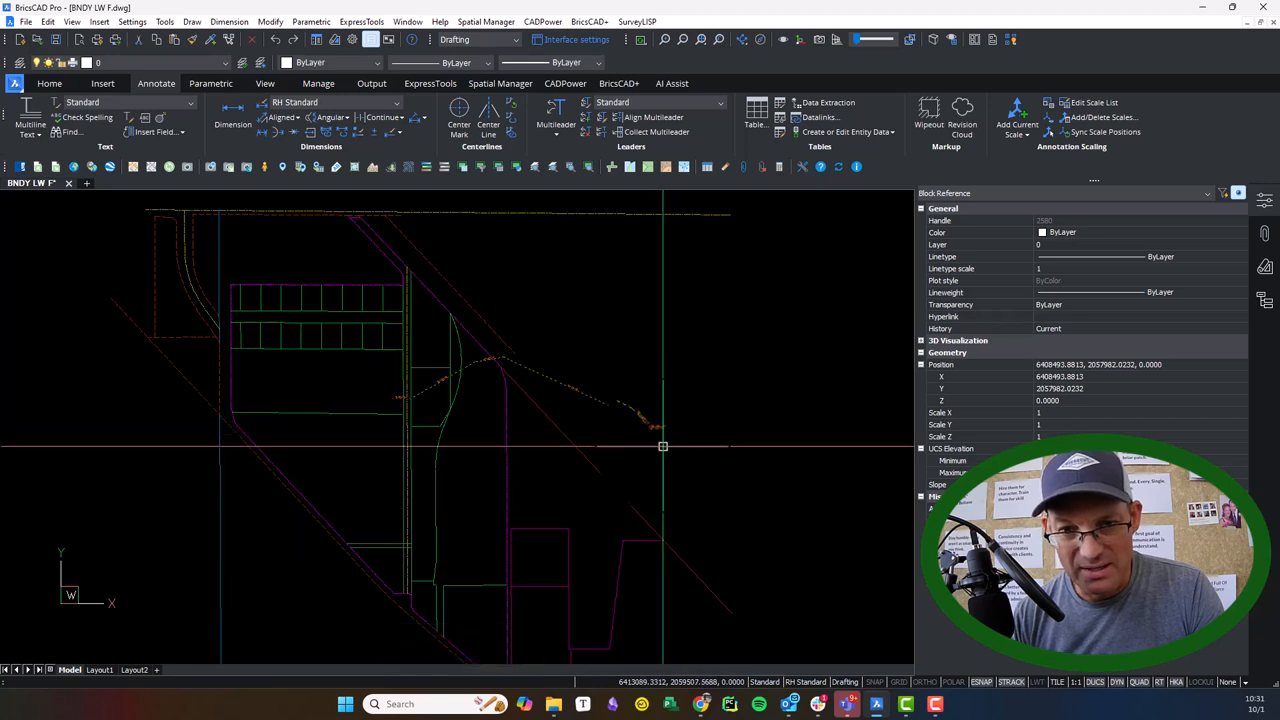
mouse_move(676, 560)
type("COPY")
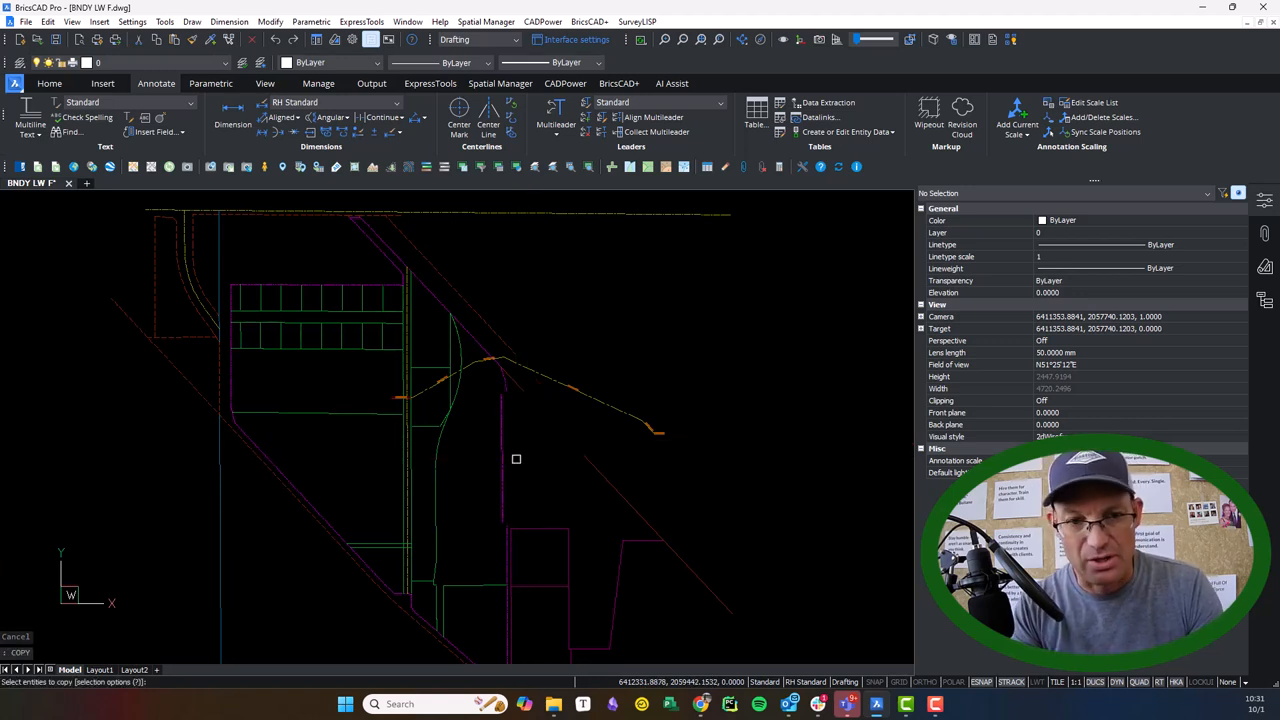
left_click(412, 476)
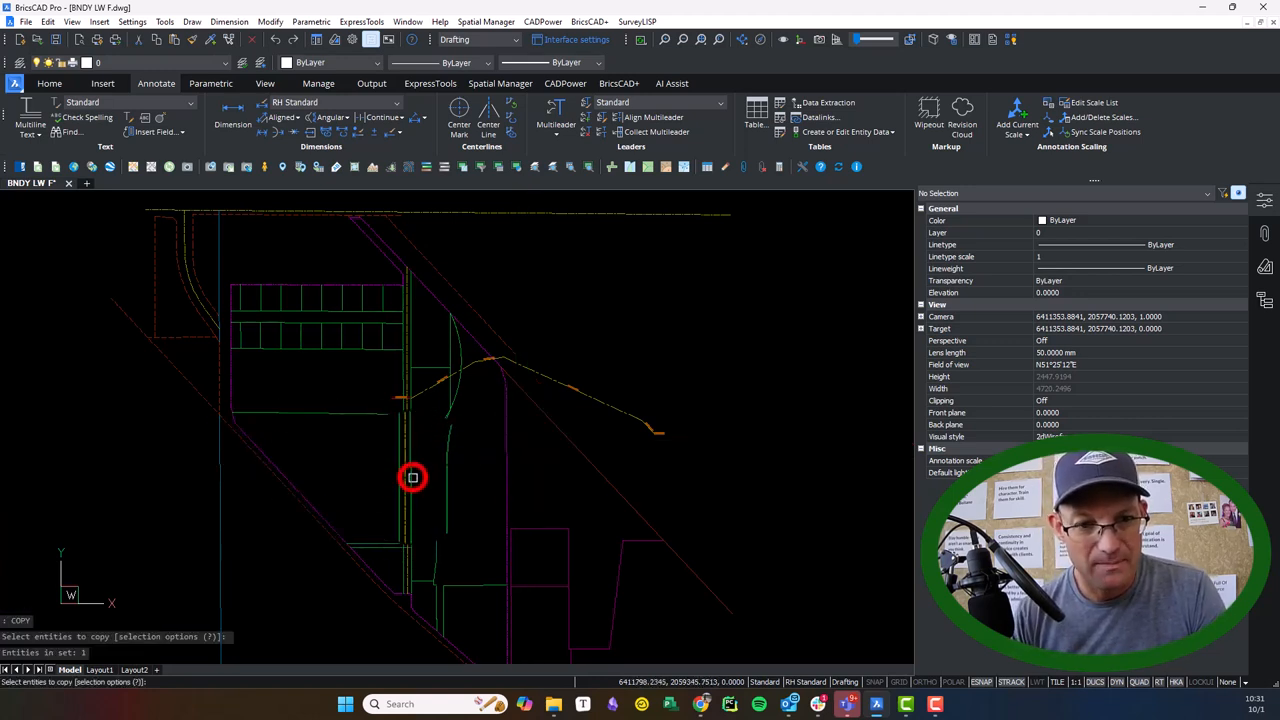